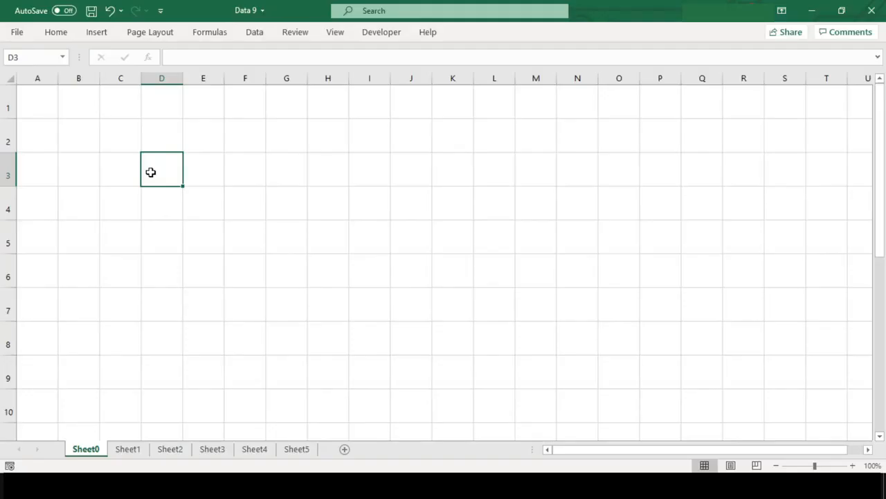
# - Apply outline and inside borders to the block D3:I8 via the Format Cells border settings
pyautogui.moveTo(161, 171); pyautogui.dragTo(326, 344)
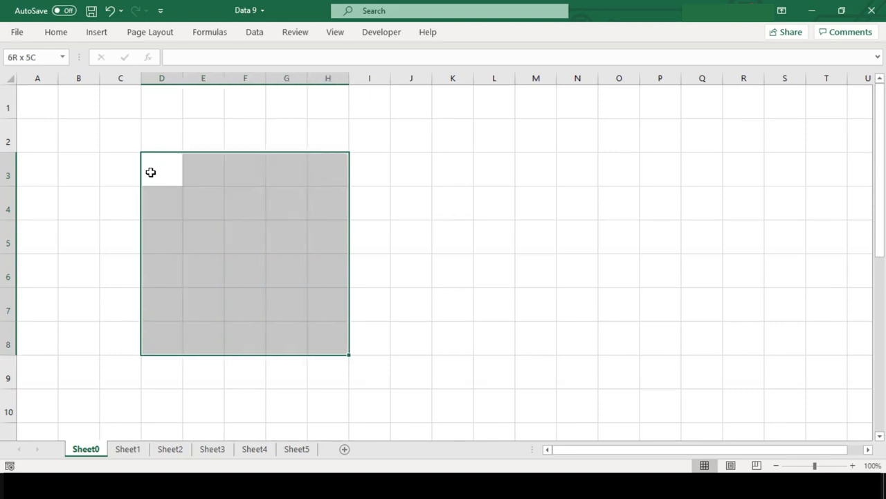
pyautogui.press('ctrl+1')
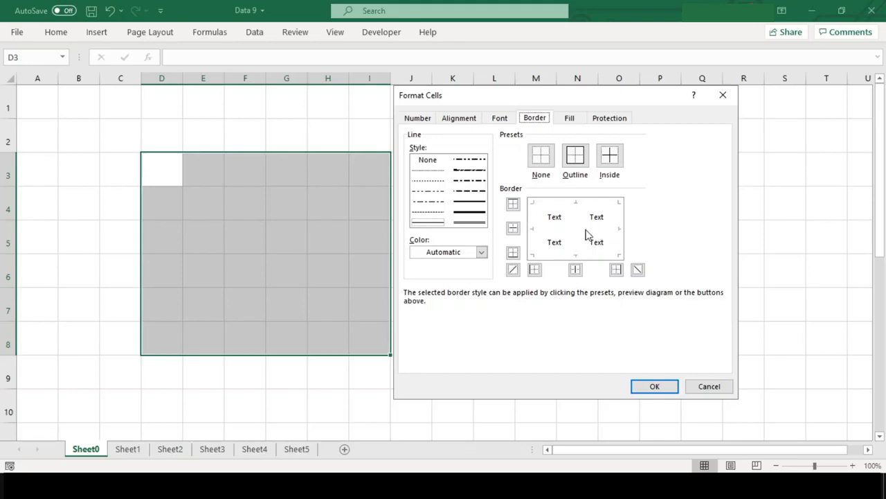
pyautogui.click(513, 204)
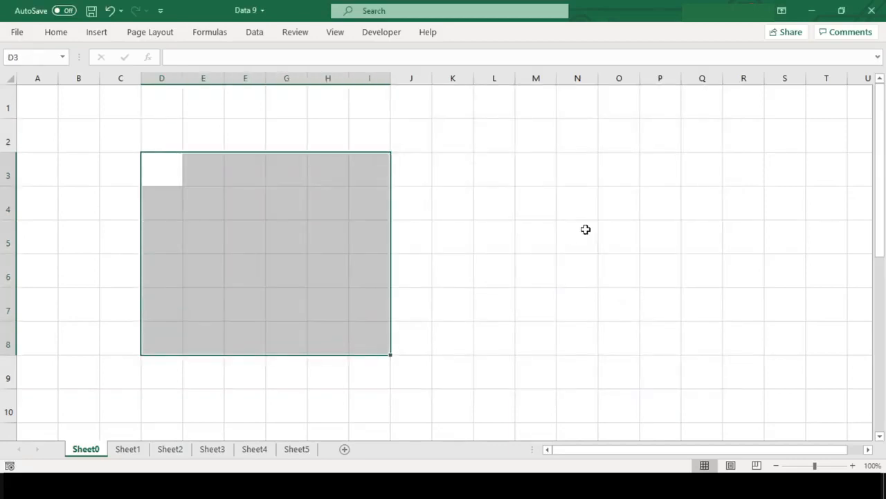
pyautogui.press('ctrl+1')
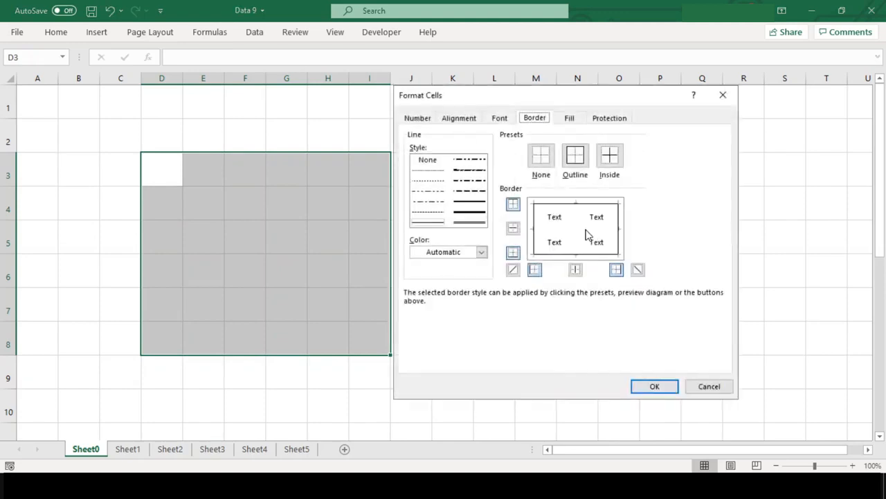
pyautogui.click(654, 385)
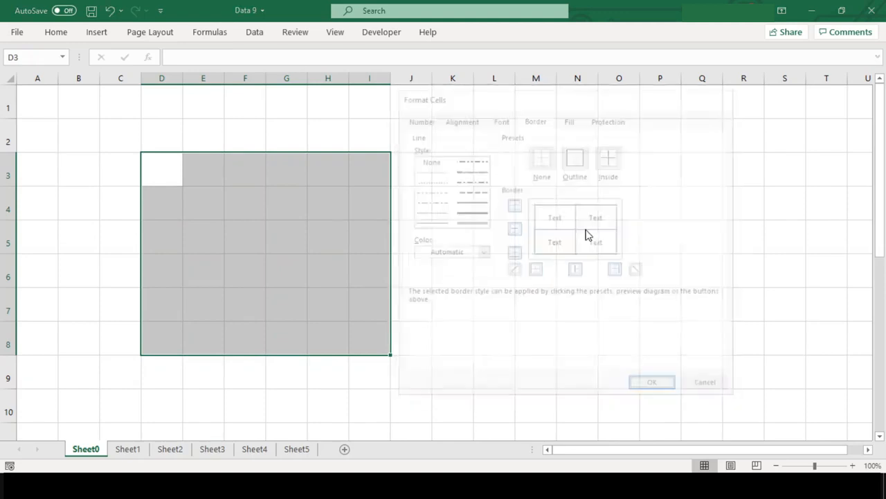
# - Reselect D3:I8 and add both diagonal lines crossing every cell
pyautogui.click(651, 382)
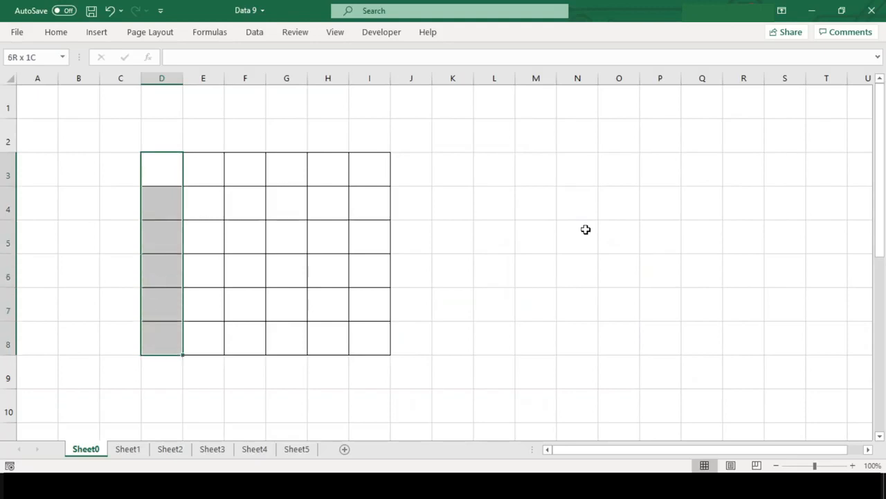
pyautogui.moveTo(160, 169); pyautogui.dragTo(369, 339)
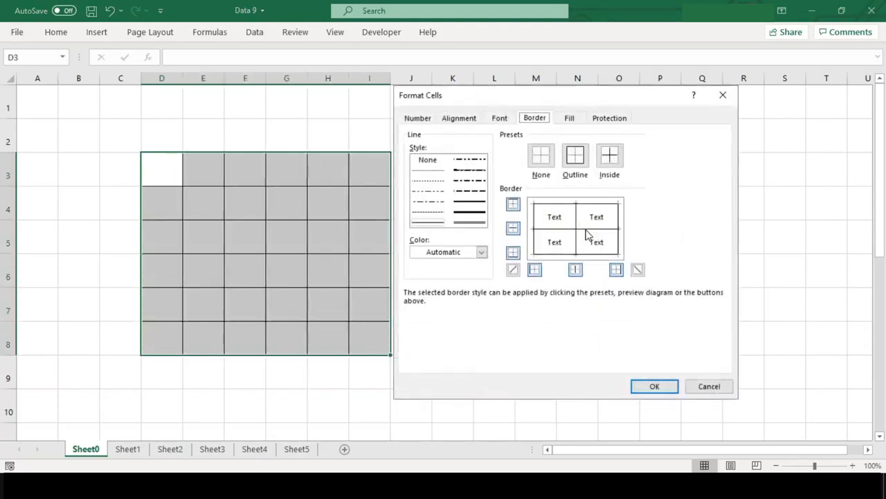
pyautogui.click(638, 269)
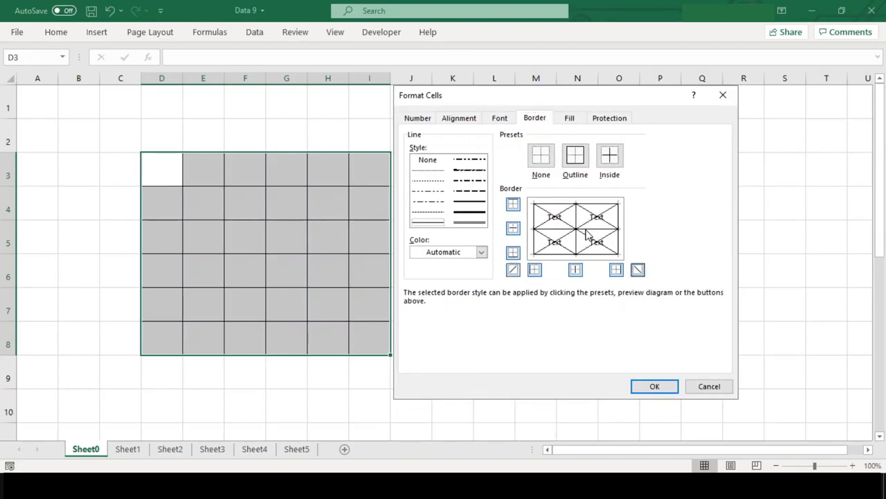
pyautogui.click(654, 385)
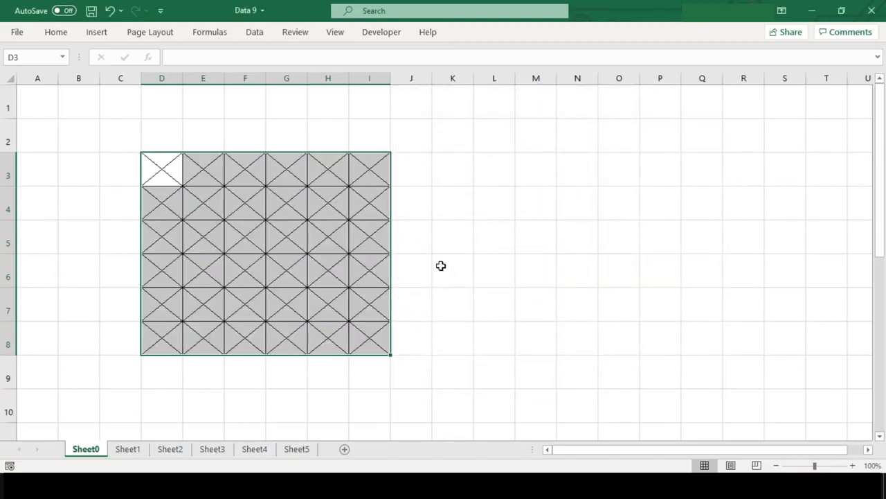
pyautogui.click(127, 448)
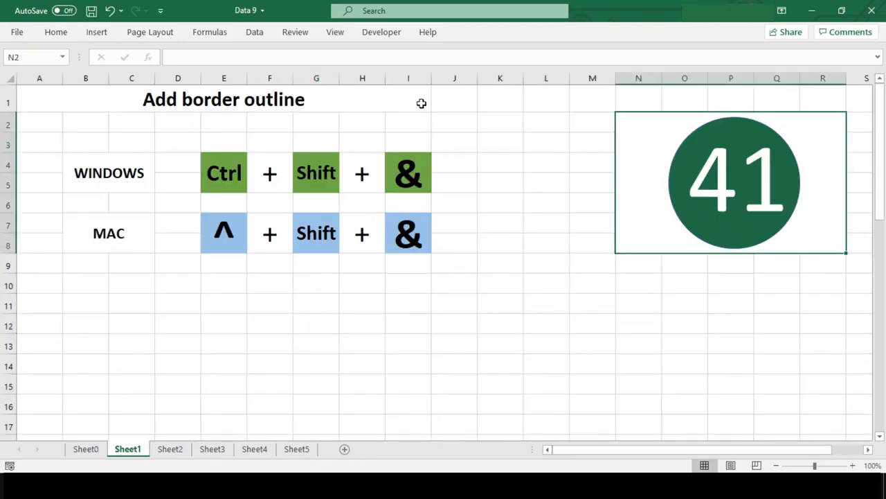
# - Put an outline border around cells E12:G15 with Ctrl+Shift+&
pyautogui.click(225, 100)
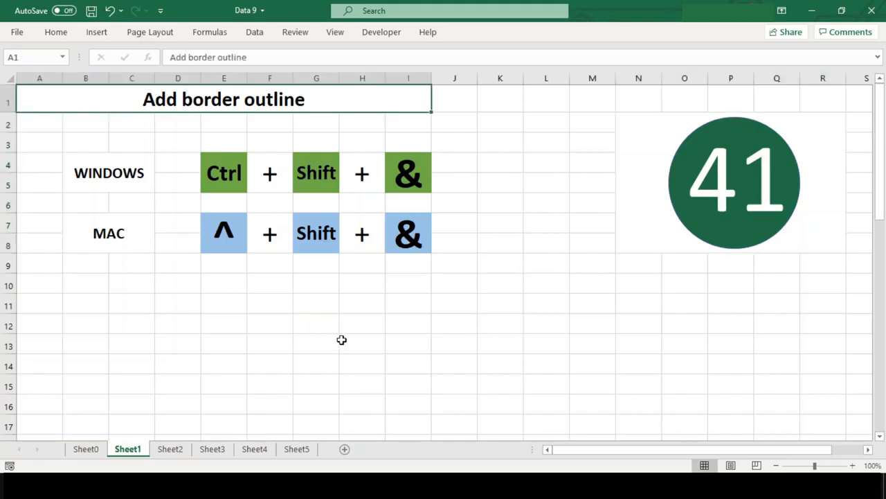
pyautogui.moveTo(225, 325); pyautogui.dragTo(225, 343)
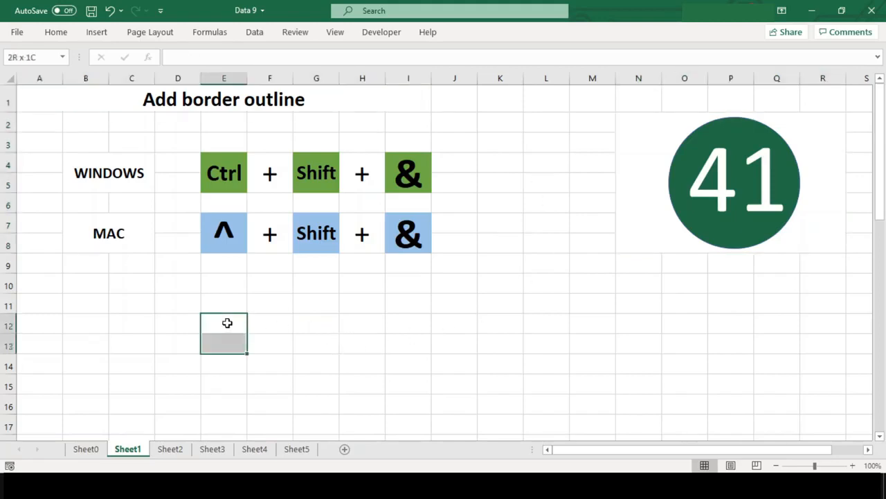
pyautogui.moveTo(224, 323); pyautogui.dragTo(316, 385)
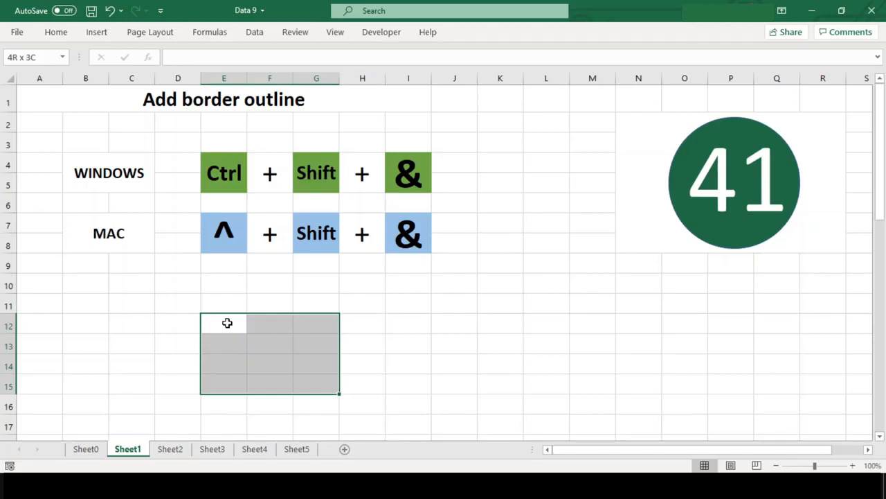
pyautogui.click(228, 323)
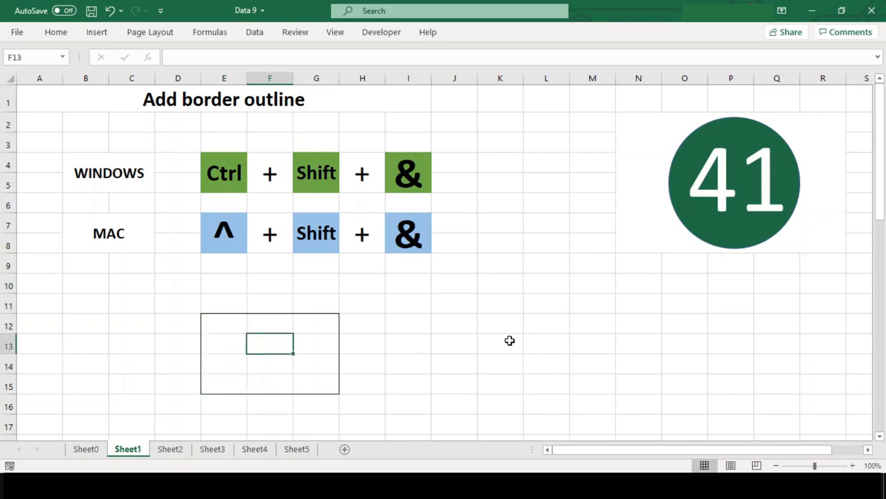
# - Put a second outline border around cells I12:K15 the same way
pyautogui.moveTo(407, 321); pyautogui.dragTo(455, 388)
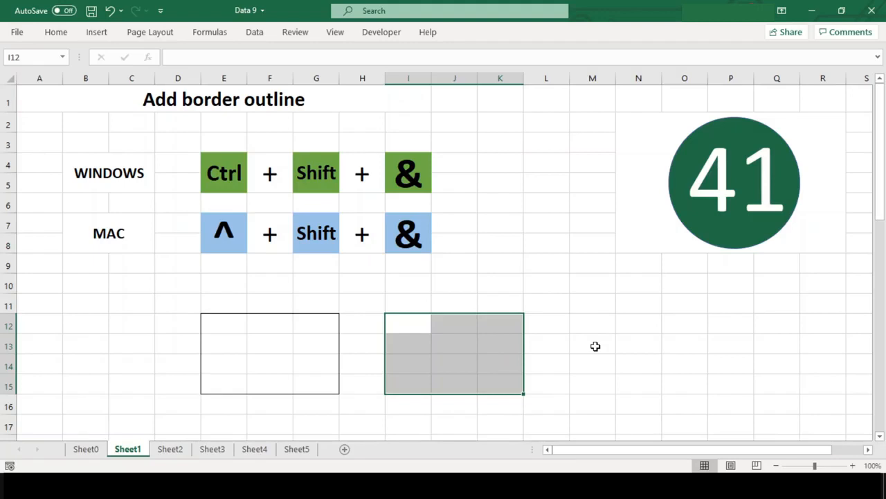
pyautogui.click(408, 283)
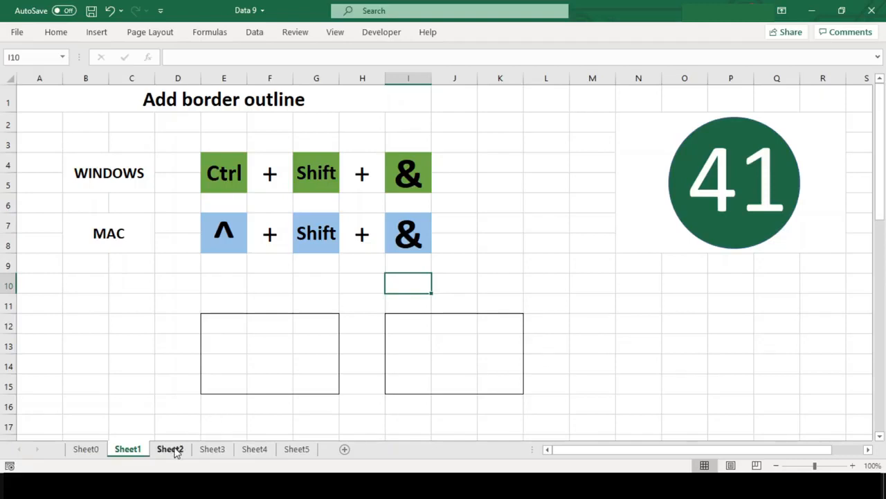
pyautogui.click(169, 449)
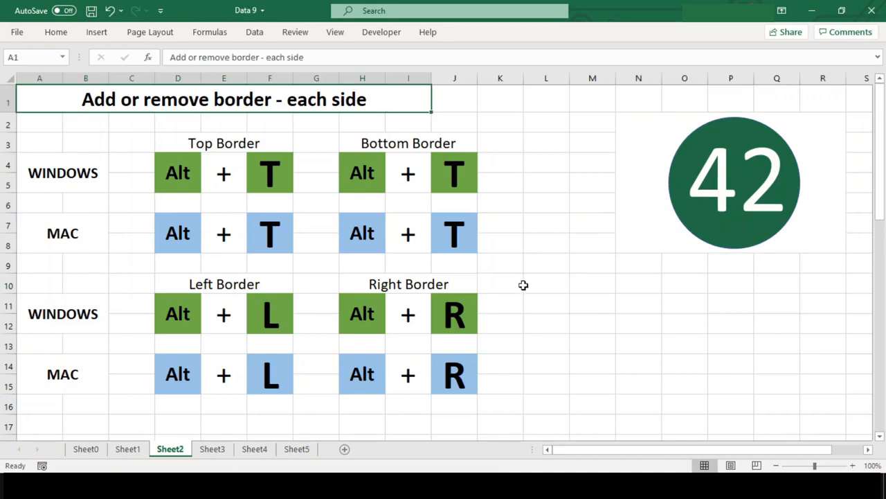
pyautogui.moveTo(550, 320)
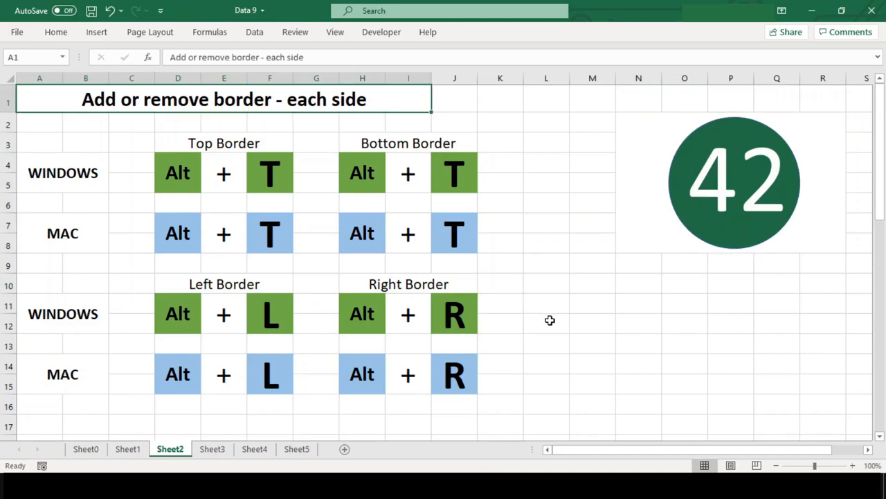
pyautogui.moveTo(575, 315)
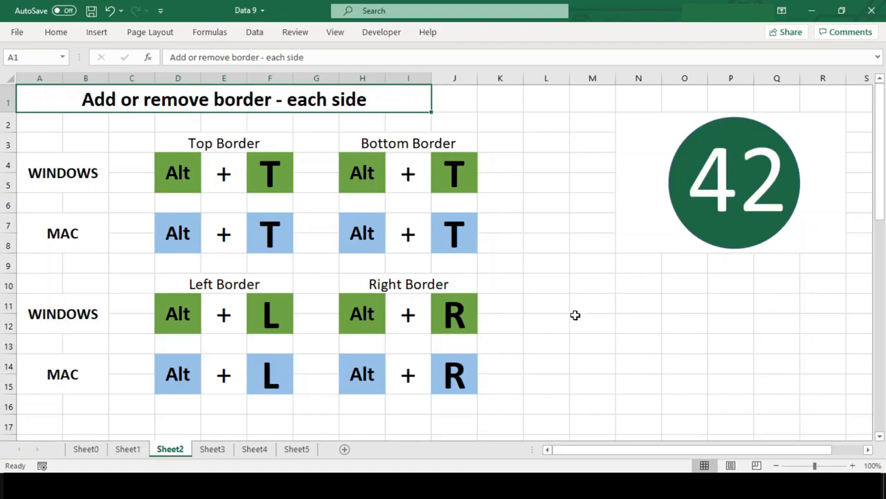
# - Give cells L11:N14 a border including the right side from the Border preview
pyautogui.moveTo(545, 306); pyautogui.dragTo(546, 326)
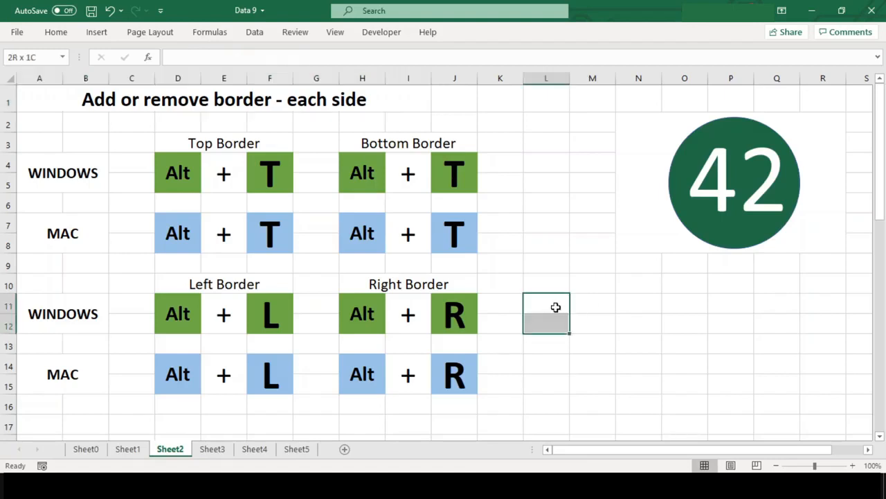
pyautogui.moveTo(546, 306); pyautogui.dragTo(593, 372)
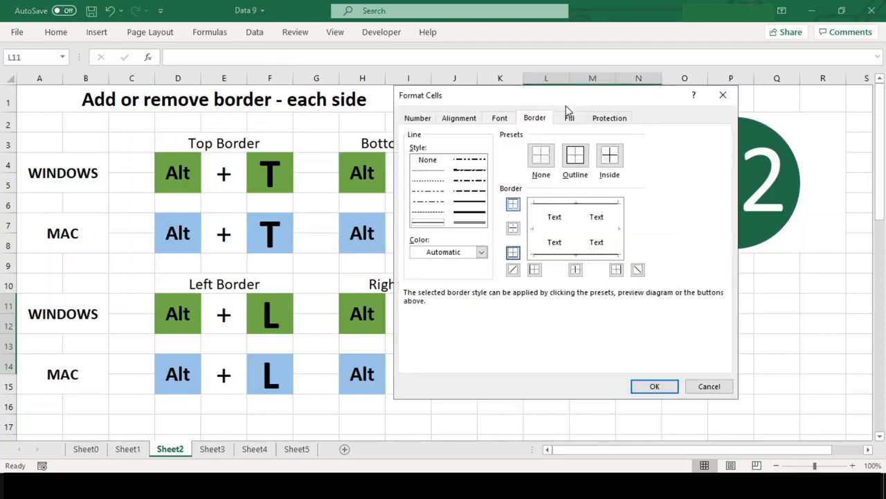
pyautogui.click(535, 269)
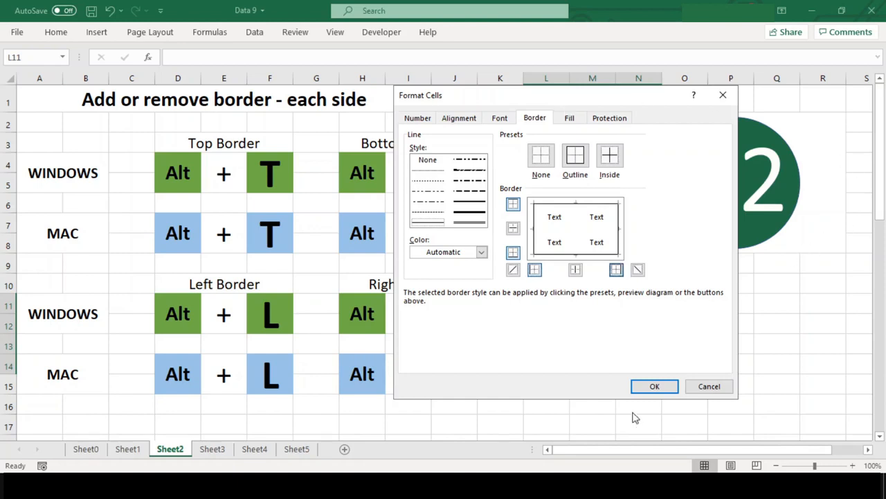
pyautogui.click(654, 385)
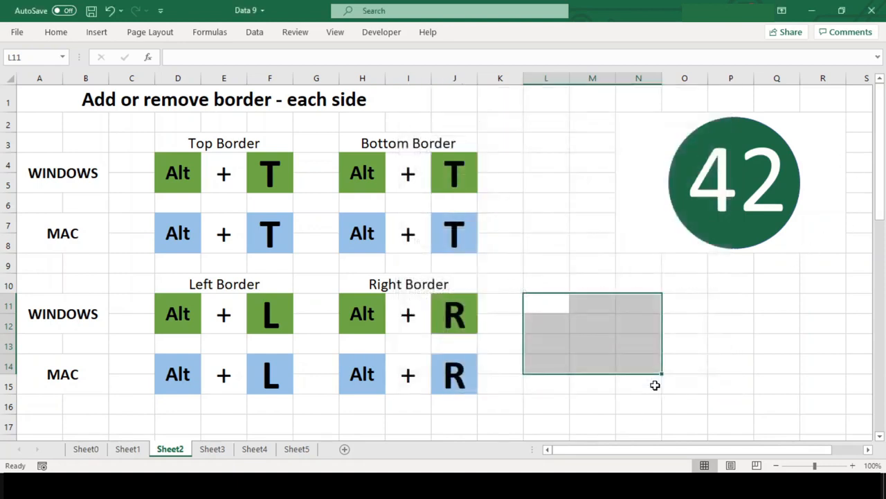
# - Apply the Outline preset so the second block P11:R14 has borders on every side
pyautogui.click(684, 365)
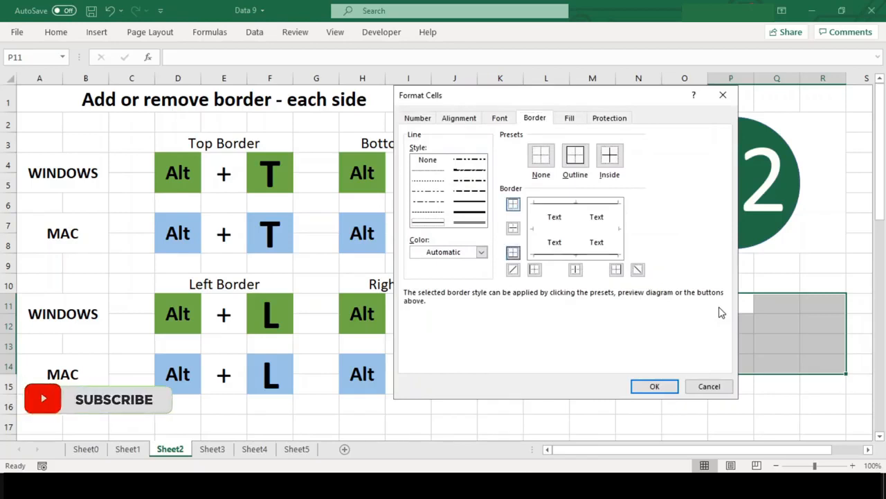
pyautogui.click(535, 269)
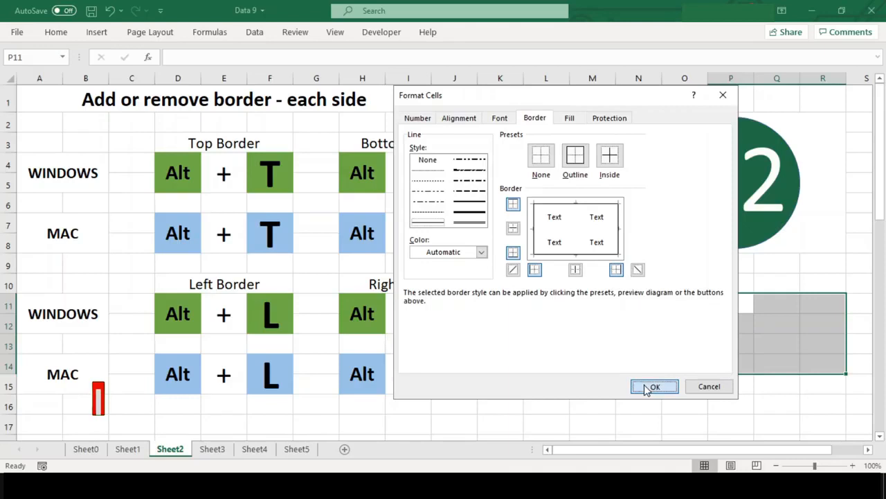
pyautogui.click(654, 387)
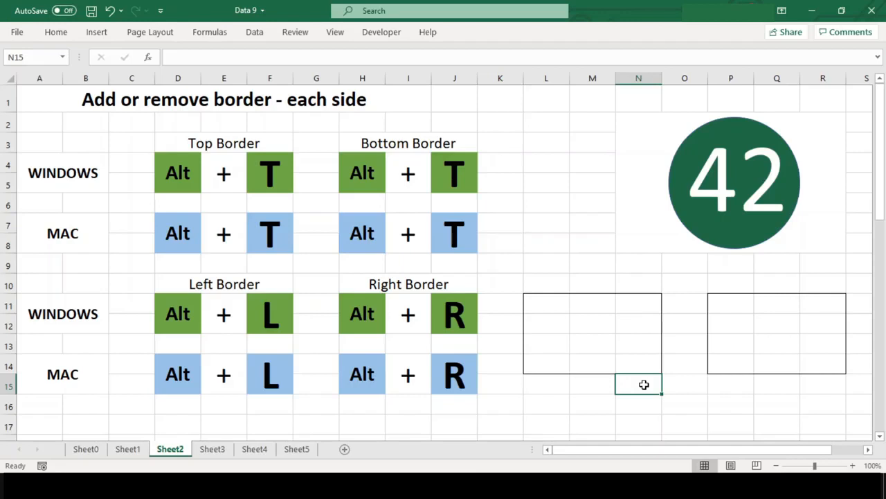
pyautogui.moveTo(615, 398)
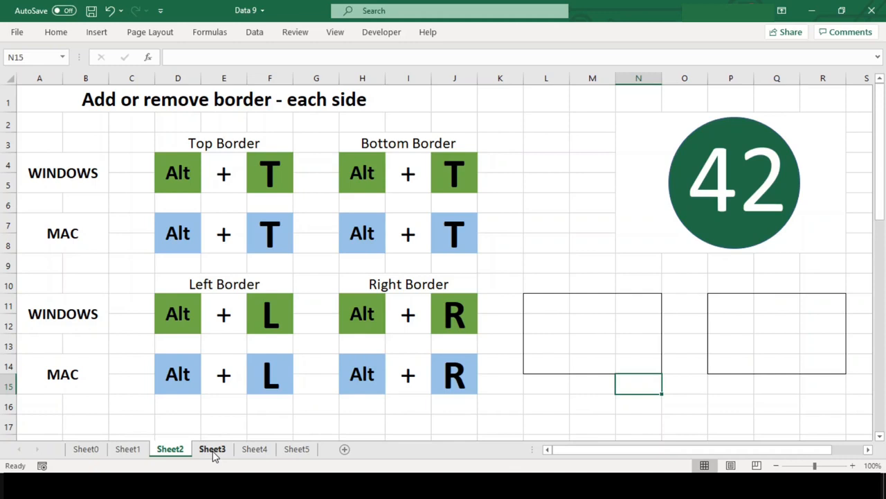
# - Add inside horizontal and inside vertical border lines through cells E10:H15
pyautogui.click(212, 449)
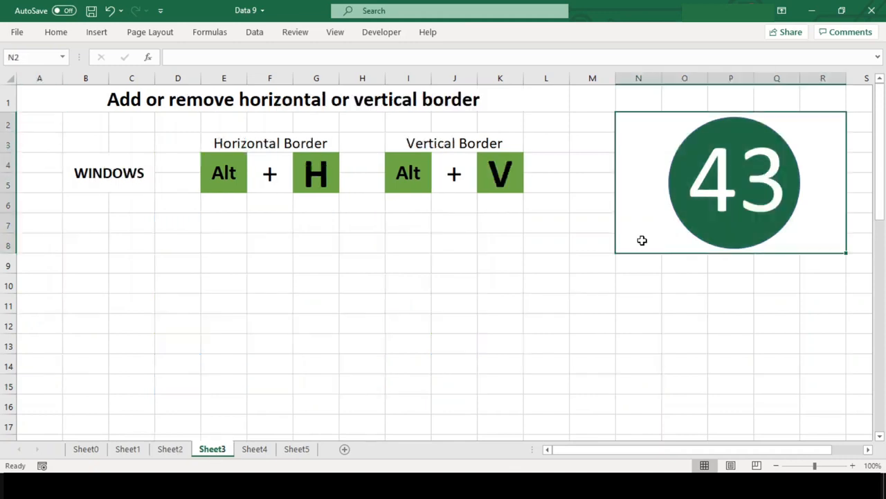
pyautogui.moveTo(228, 282)
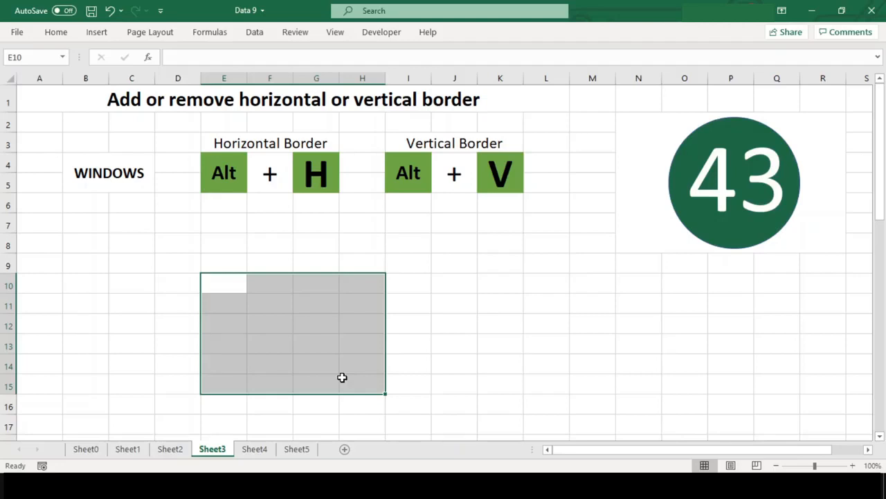
pyautogui.press('ctrl+1')
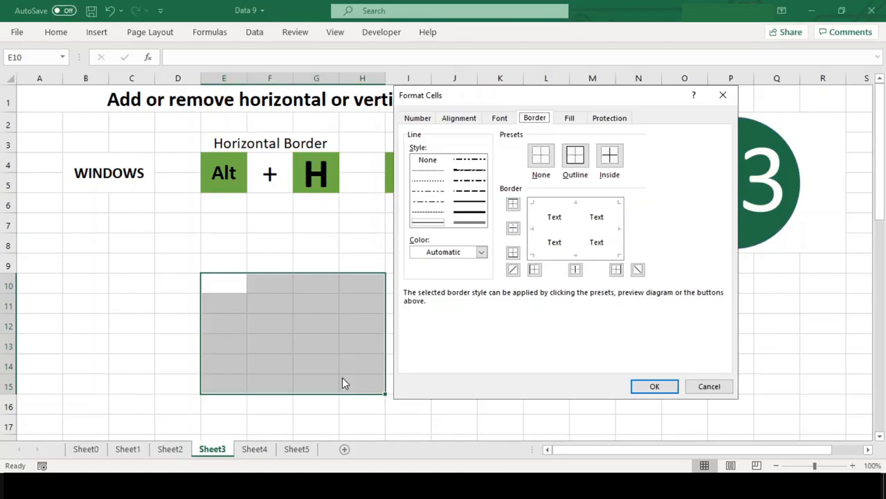
pyautogui.click(512, 228)
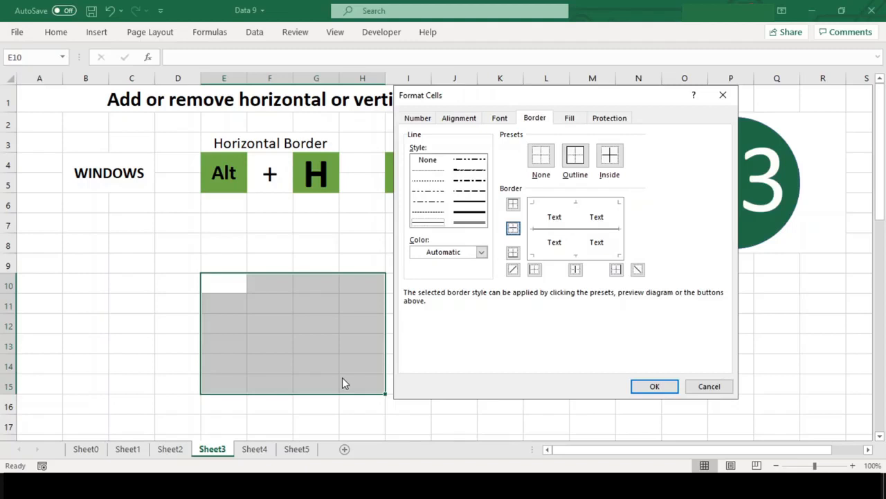
pyautogui.click(576, 269)
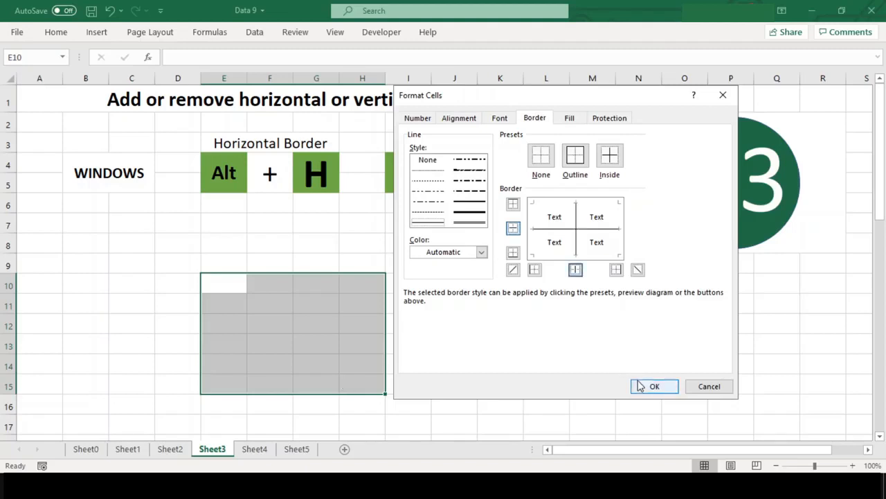
pyautogui.click(653, 385)
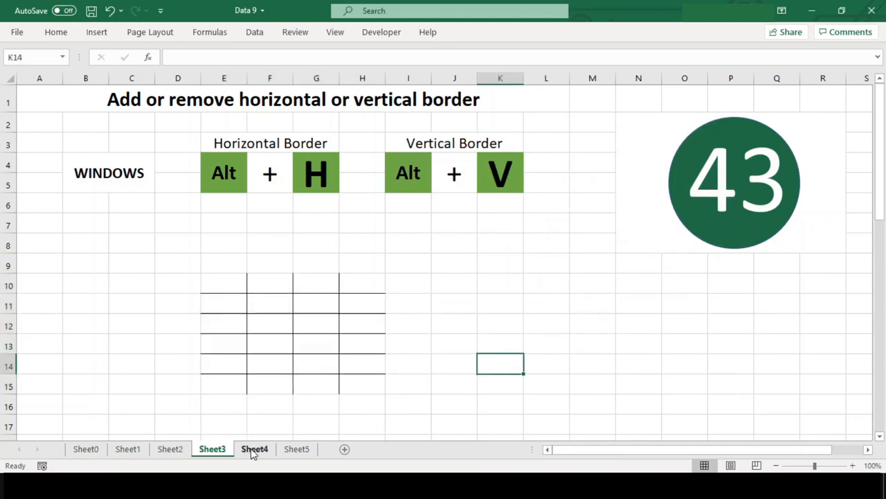
# - Select cells E10:H14 on the diagonal border sheet, uncovering the Left to right example
pyautogui.click(255, 449)
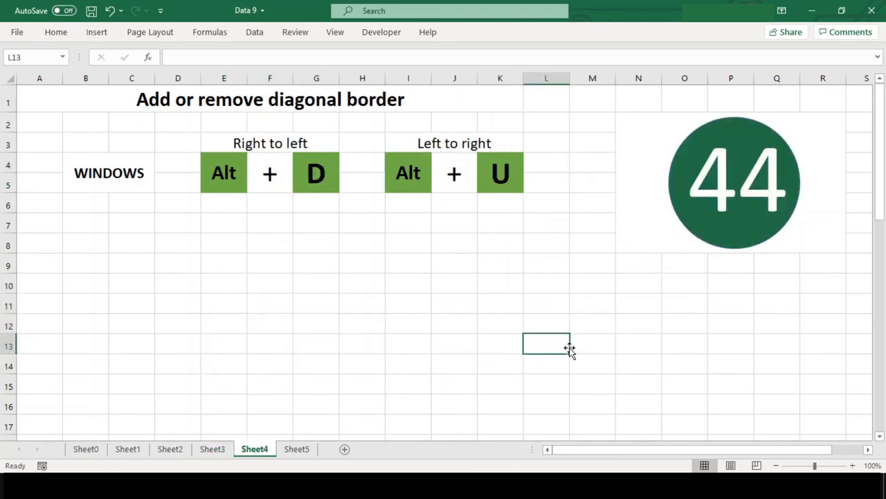
pyautogui.click(731, 183)
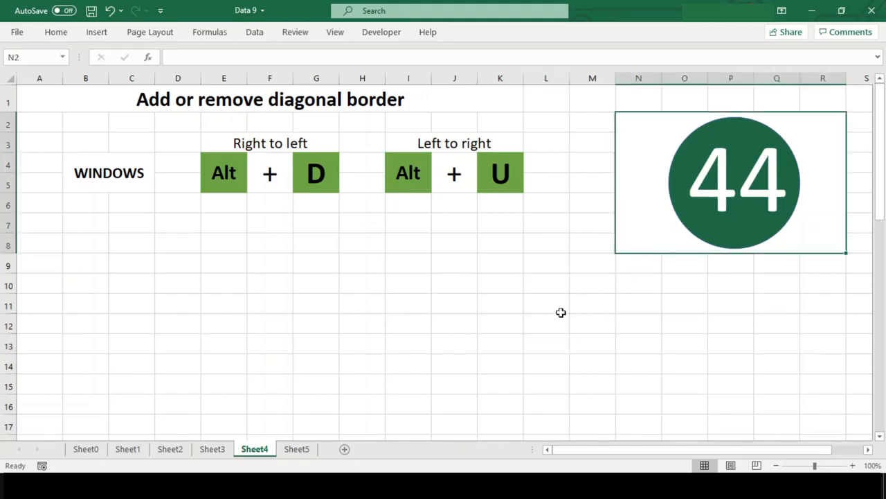
pyautogui.moveTo(211, 286)
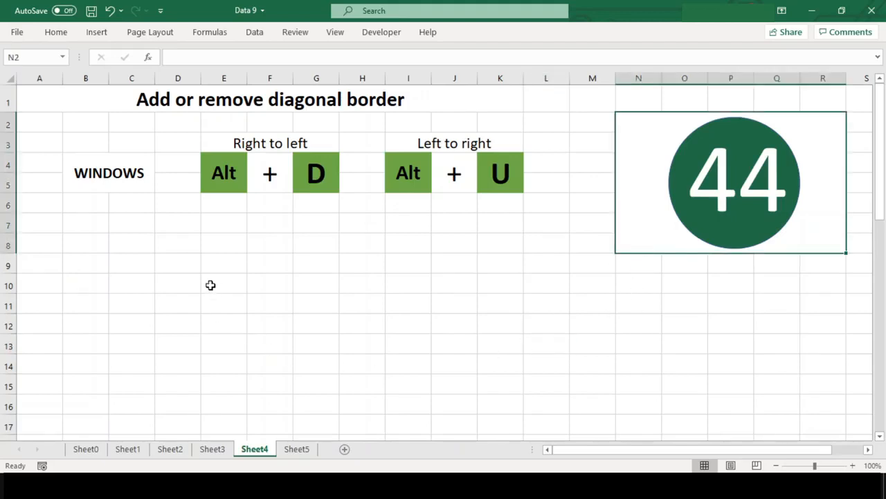
pyautogui.moveTo(211, 285); pyautogui.dragTo(351, 363)
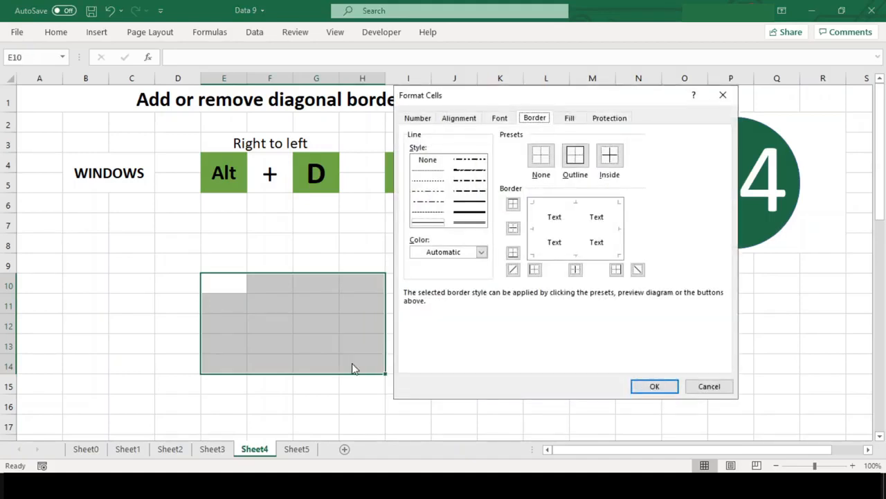
pyautogui.moveTo(554, 103)
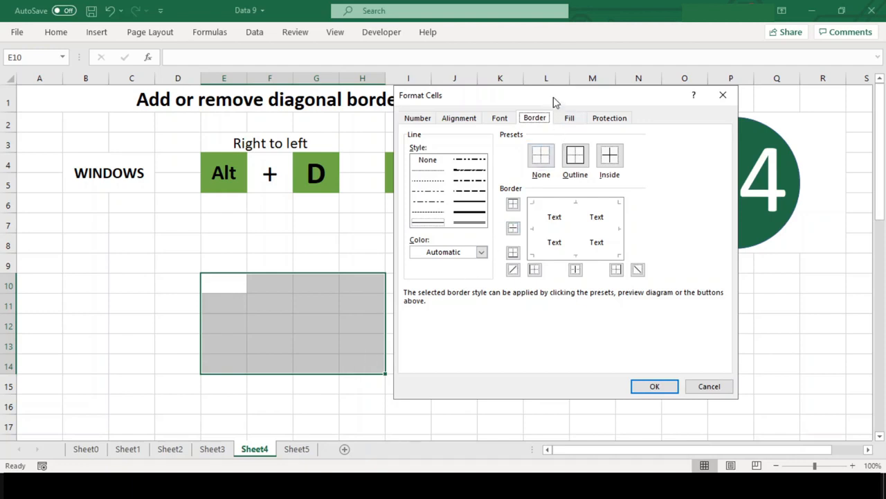
pyautogui.moveTo(554, 94); pyautogui.dragTo(693, 105)
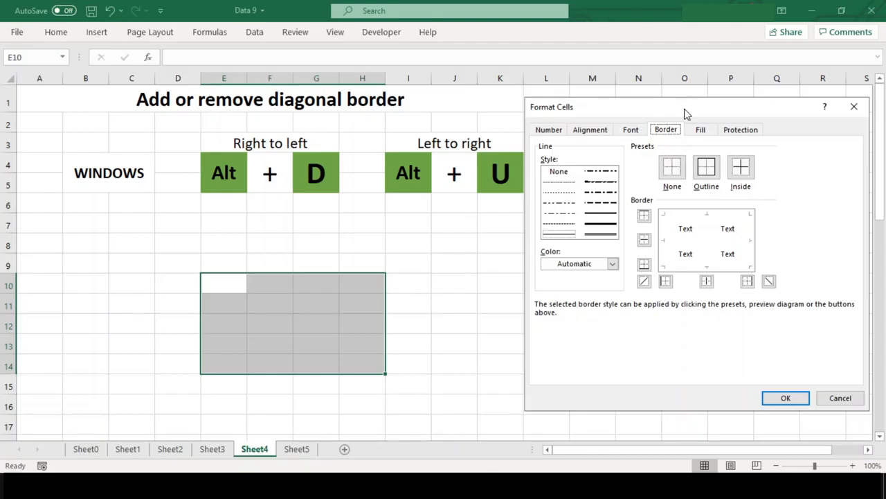
# - Cross every cell in E10:H14 with both top-left-to-bottom-right and bottom-left-to-top-right diagonals
pyautogui.click(769, 281)
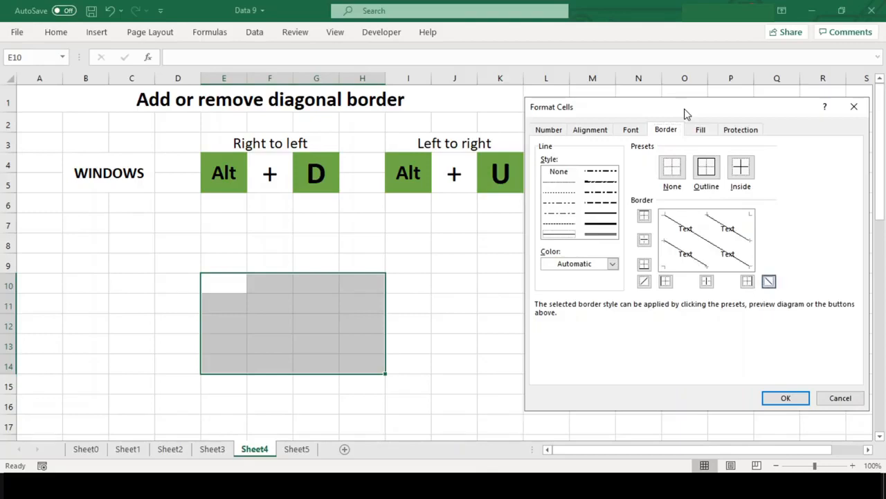
pyautogui.click(769, 281)
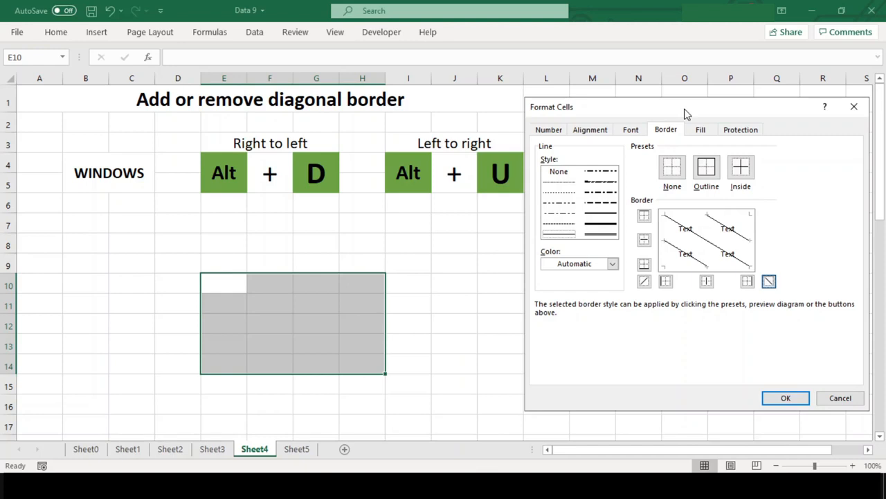
pyautogui.click(644, 281)
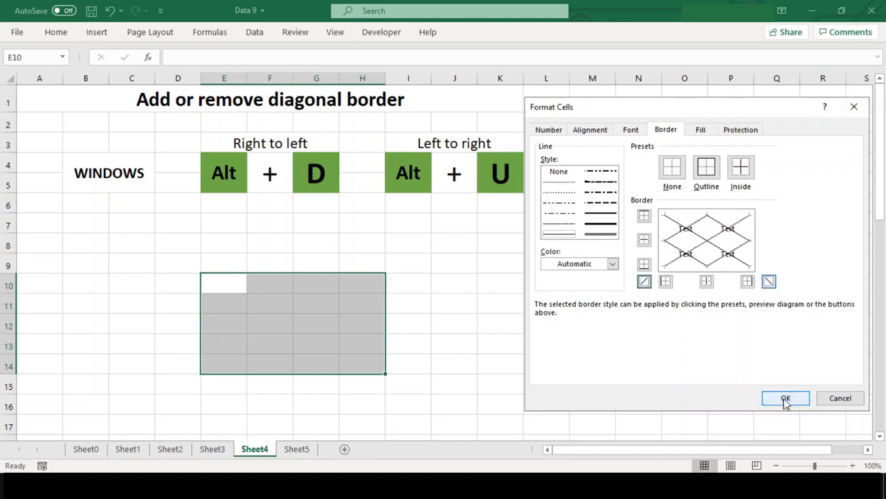
pyautogui.click(785, 397)
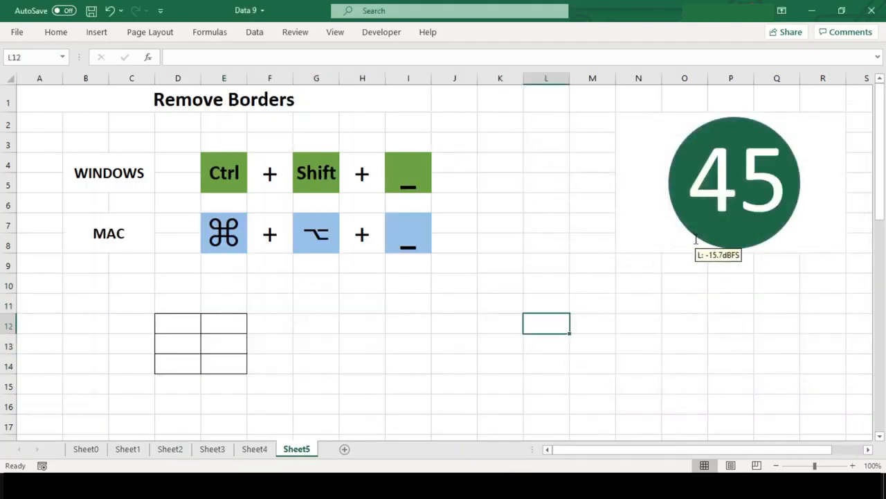
# - Cross every cell in E12:G16 with both diagonal borders, replacing its earlier grid
pyautogui.click(224, 99)
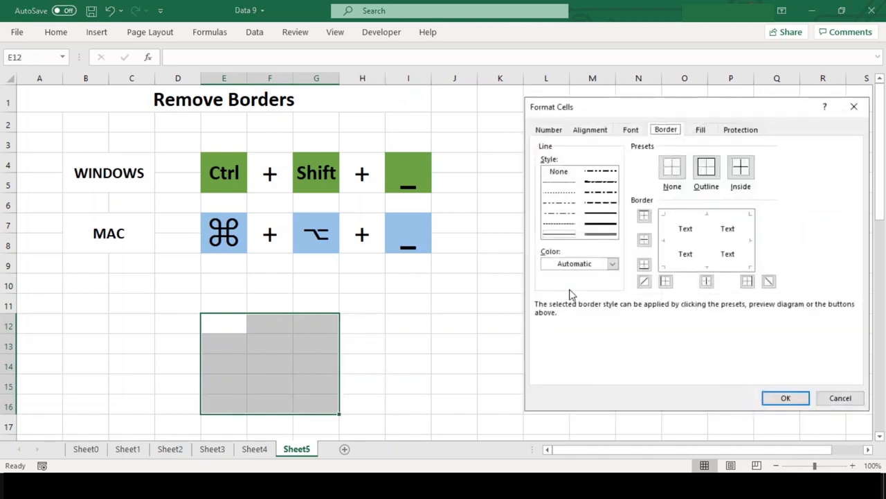
pyautogui.click(644, 280)
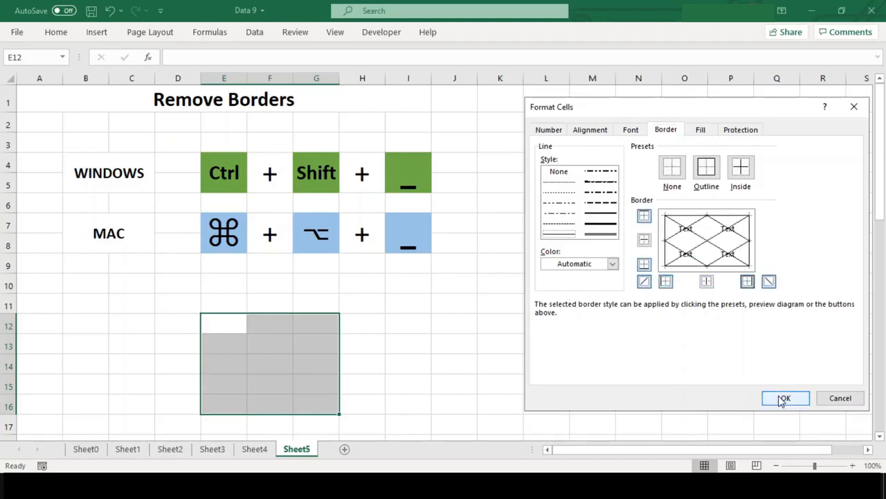
pyautogui.click(784, 398)
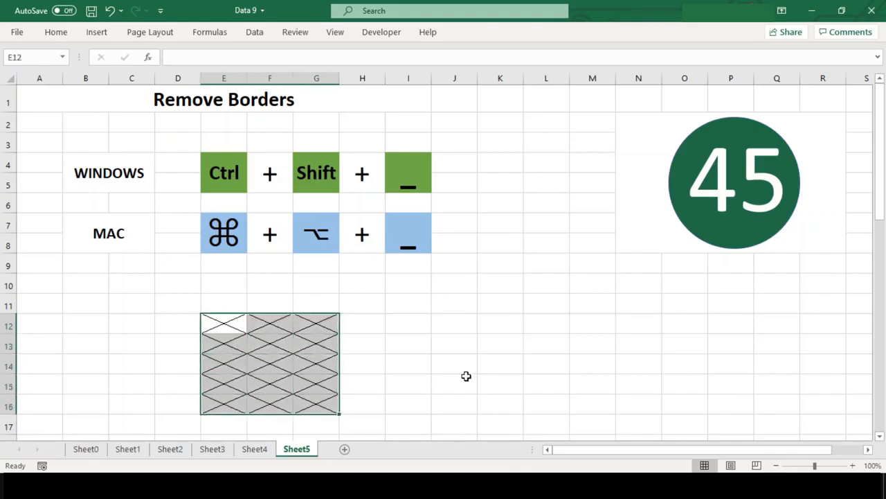
pyautogui.click(454, 383)
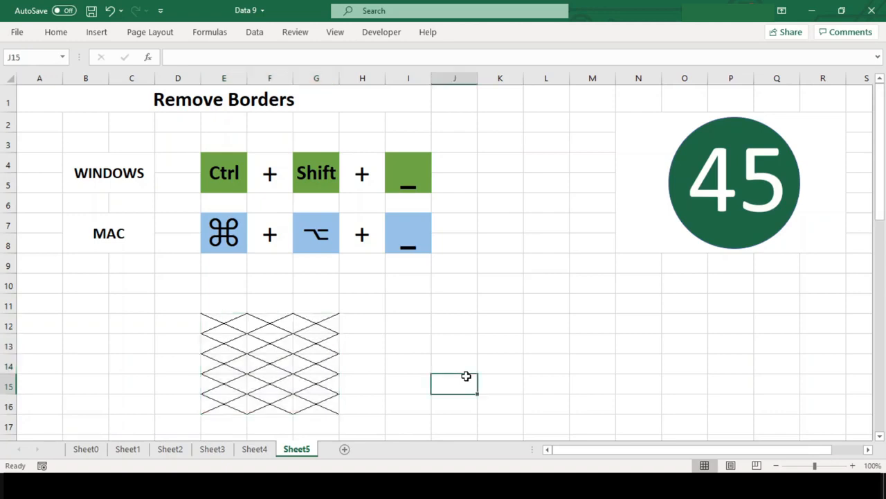